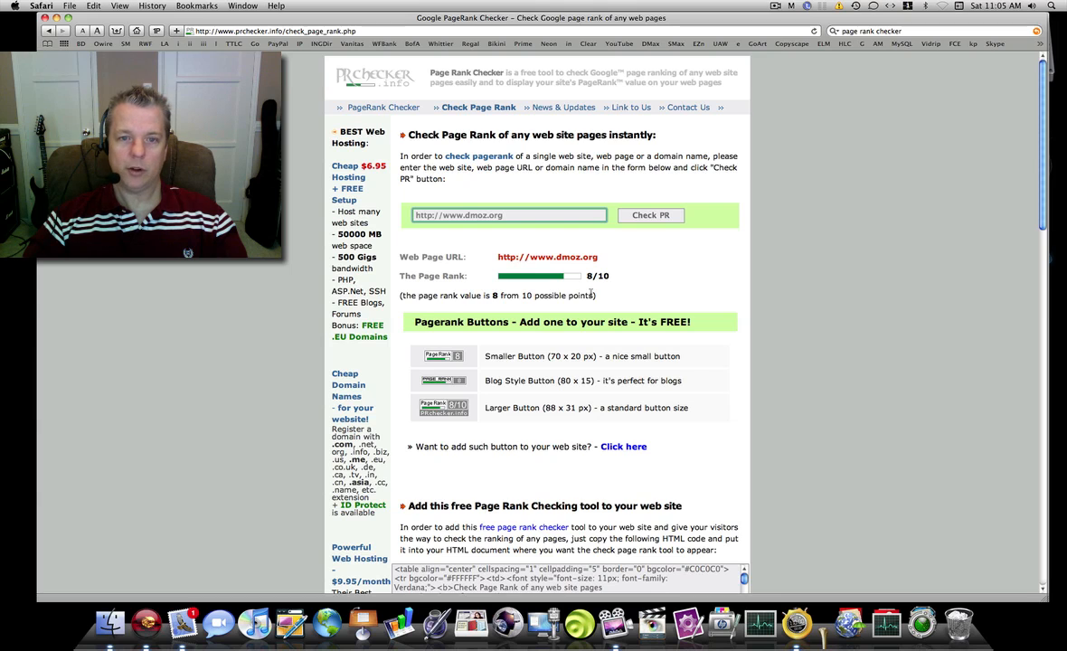
pyautogui.moveTo(485, 226)
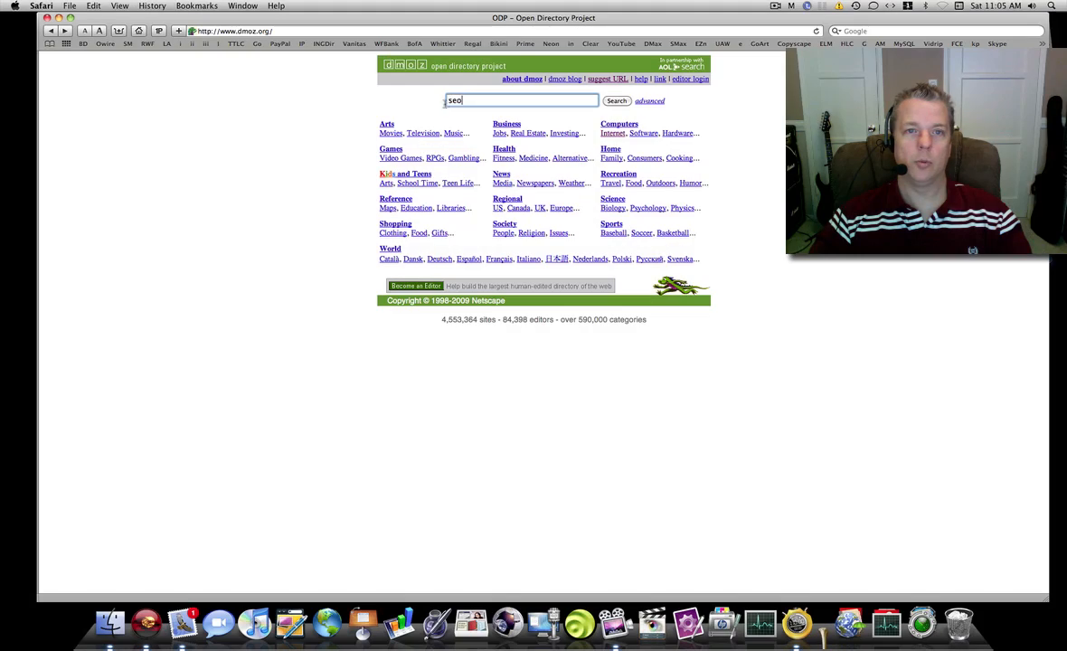
pyautogui.moveTo(507, 123)
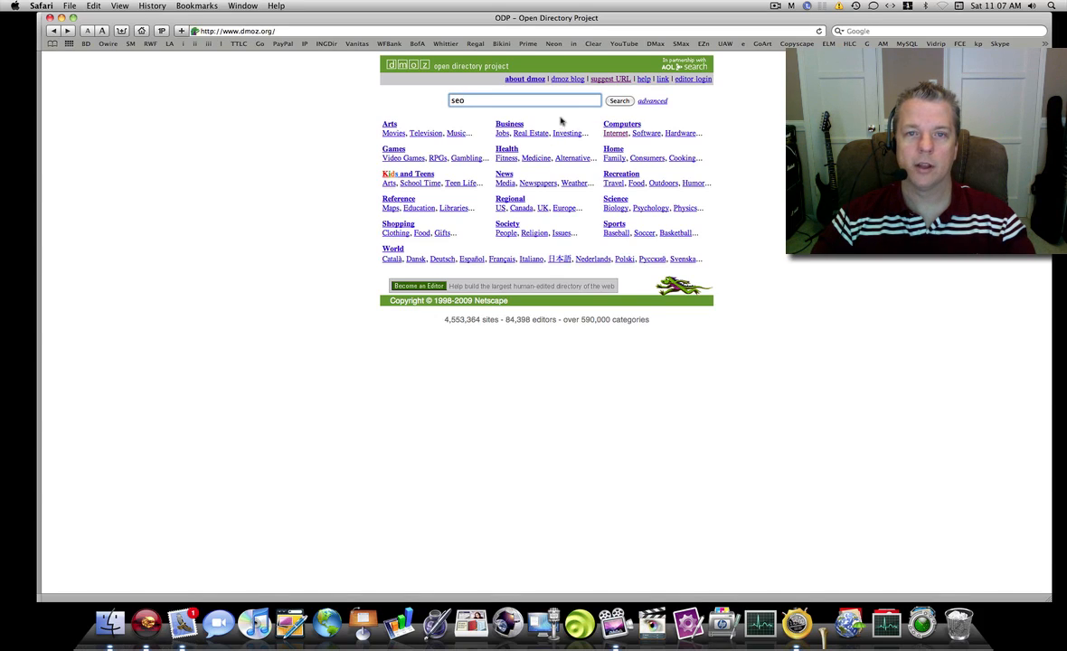
pyautogui.moveTo(564, 119)
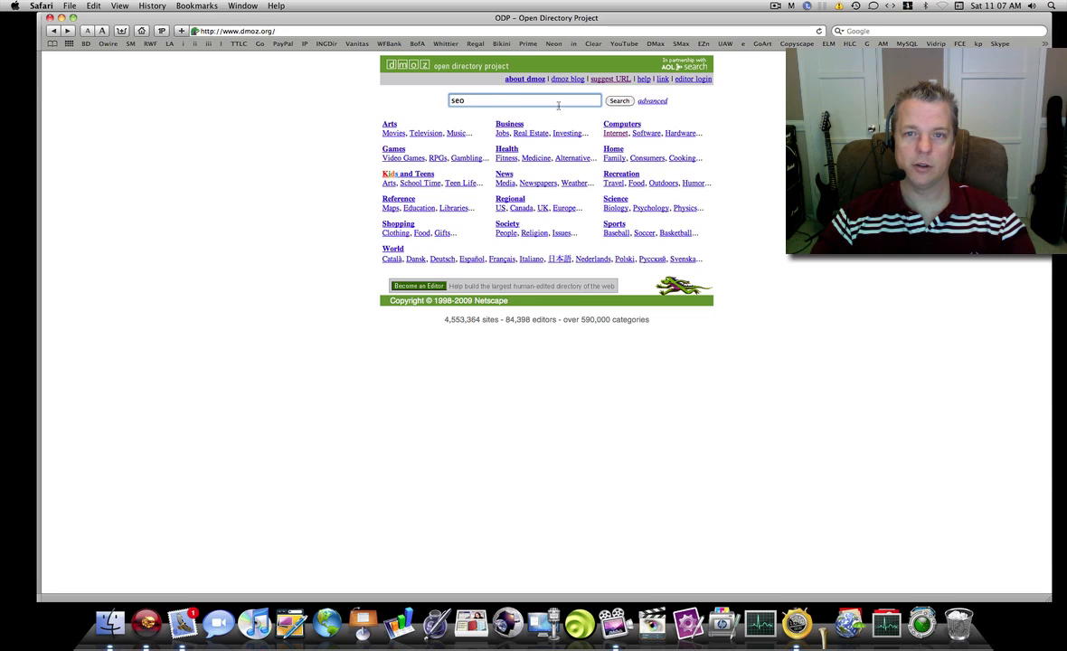
pyautogui.moveTo(583, 111)
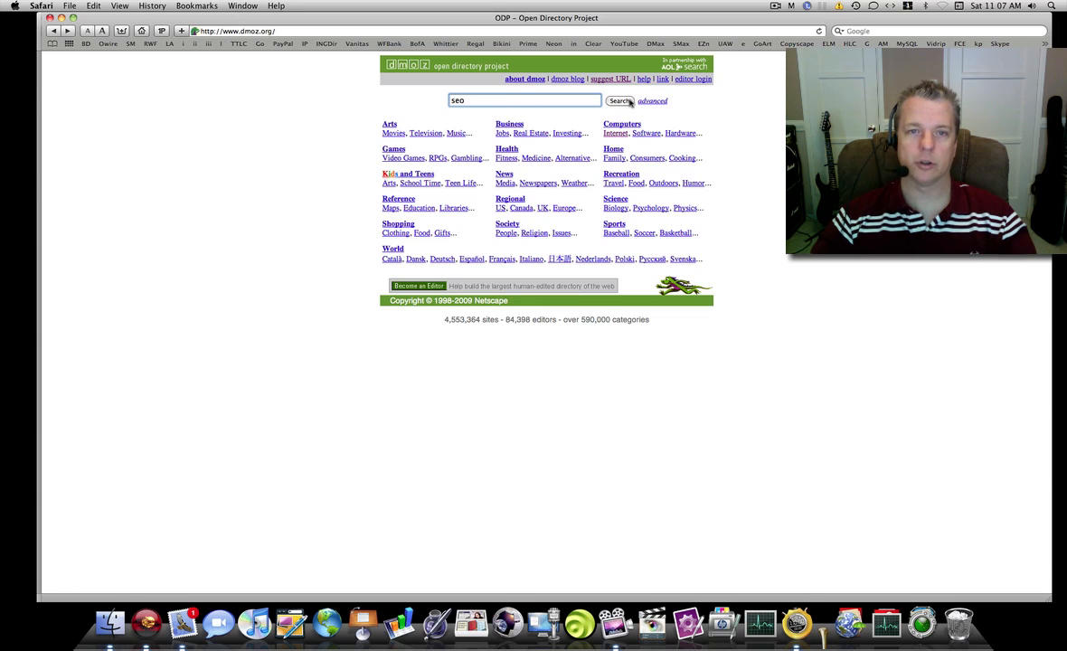
# Step: Run the directory search for seo from the home page
pyautogui.click(620, 102)
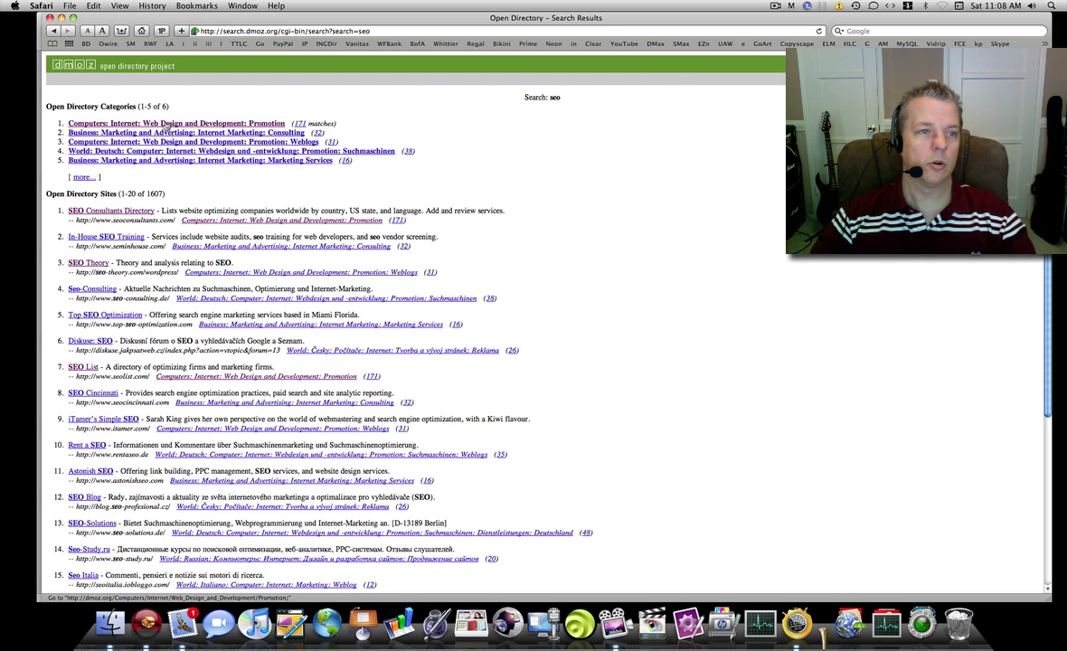
pyautogui.moveTo(144, 132)
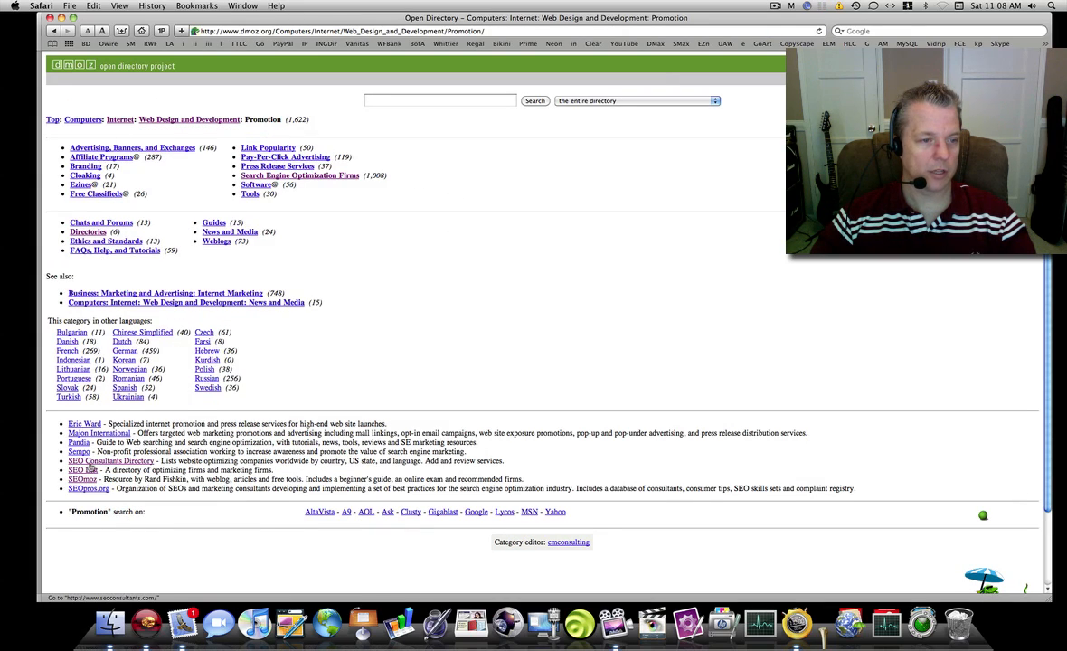
pyautogui.moveTo(102, 156)
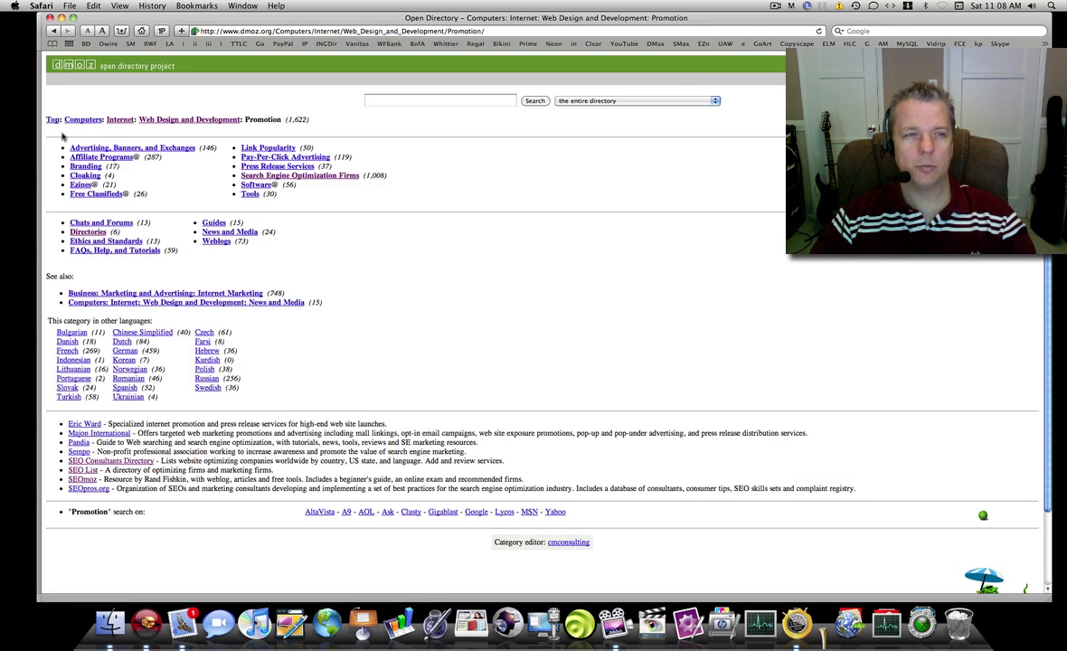
pyautogui.moveTo(83, 120)
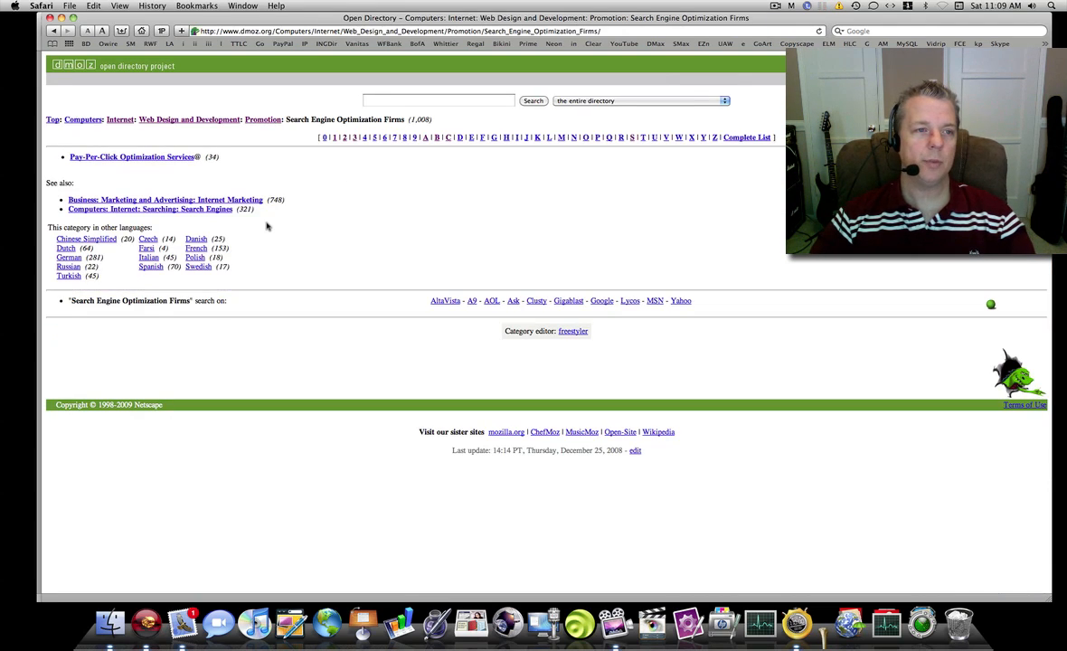
pyautogui.moveTo(141, 156)
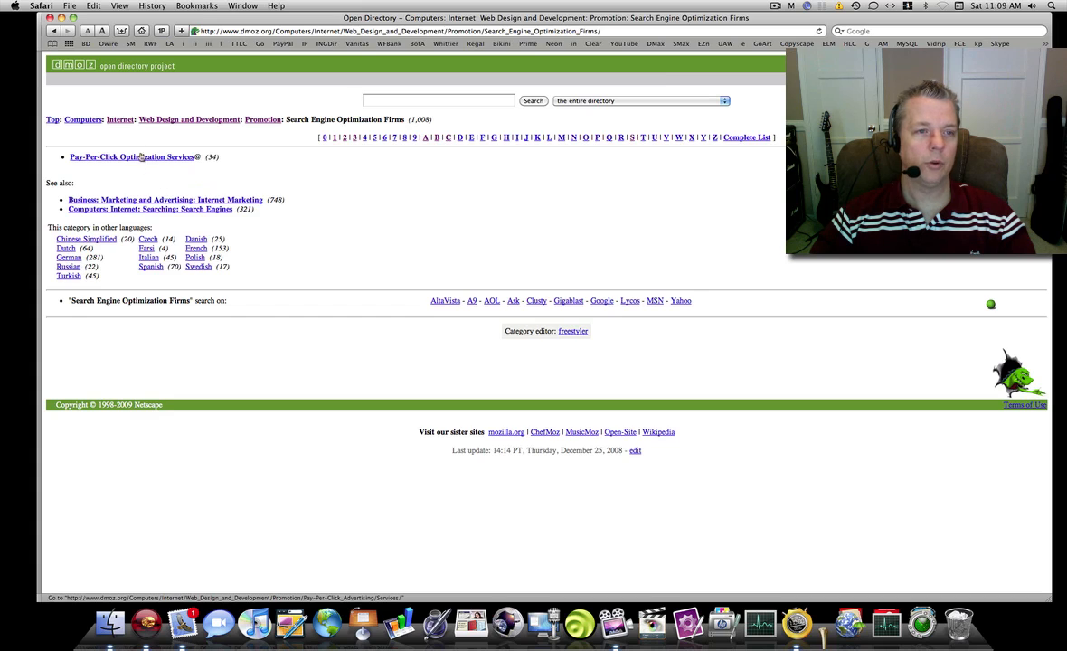
pyautogui.moveTo(155, 167)
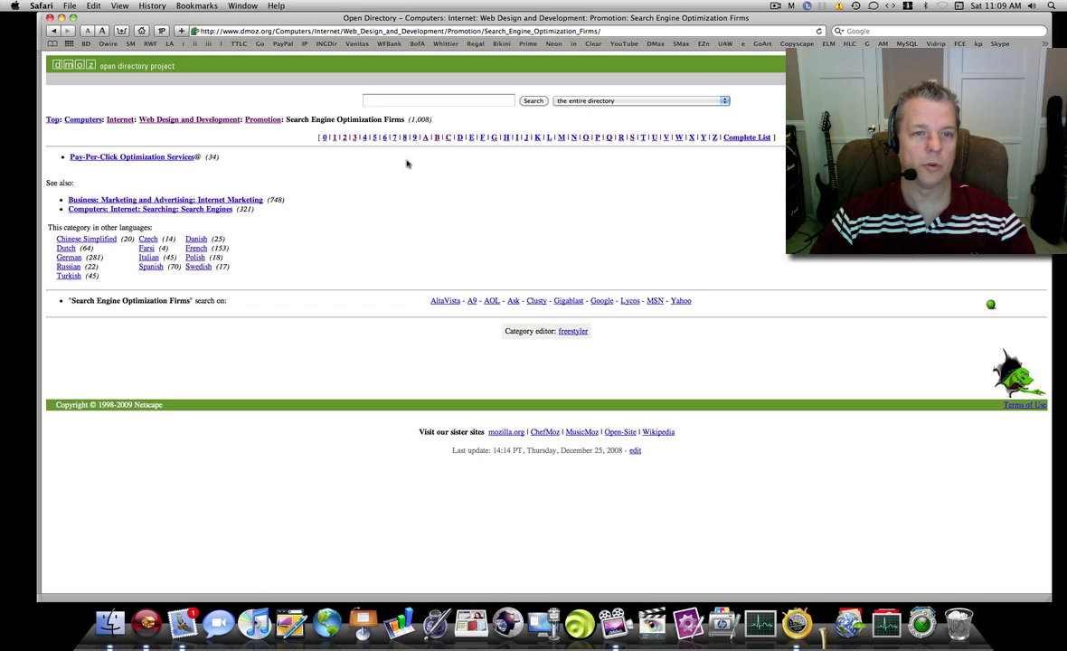
pyautogui.moveTo(379, 150)
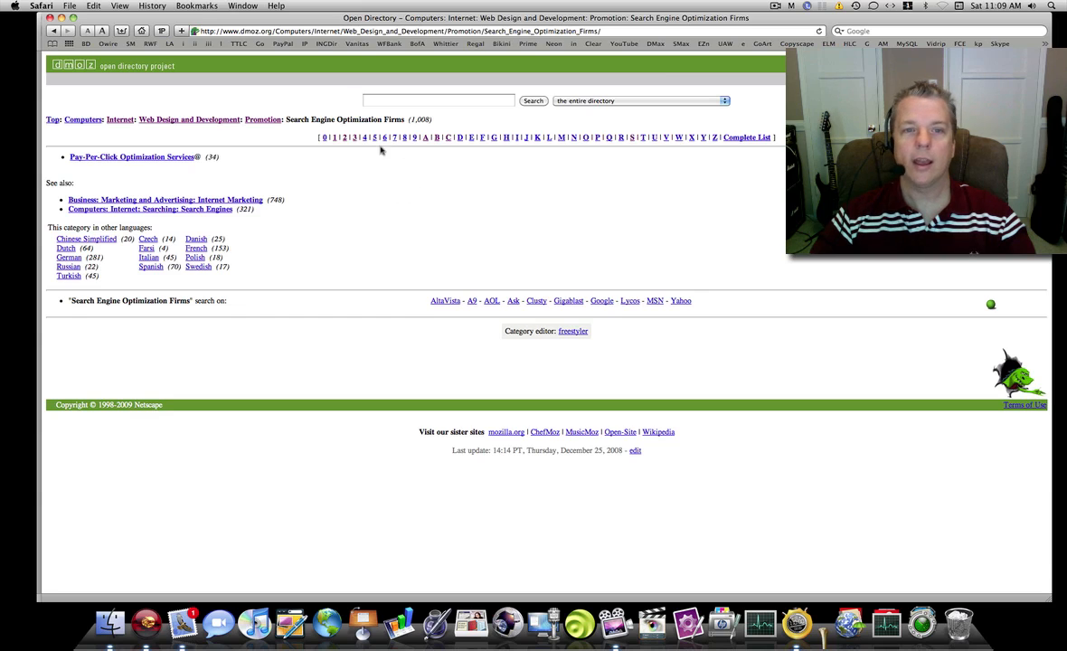
pyautogui.moveTo(366, 137)
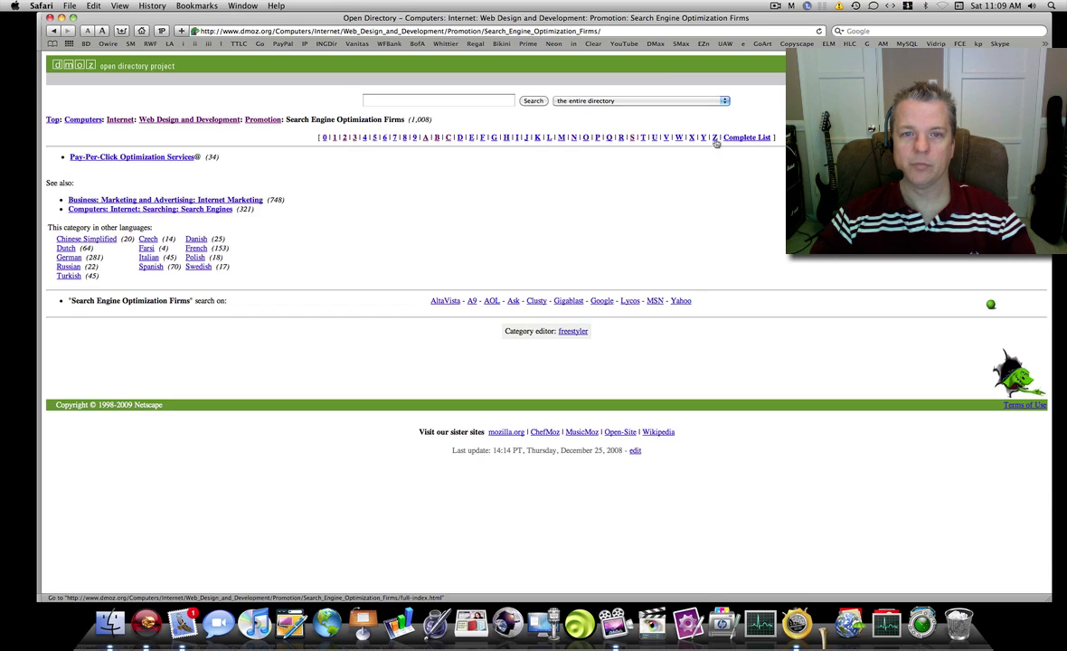
pyautogui.moveTo(445, 149)
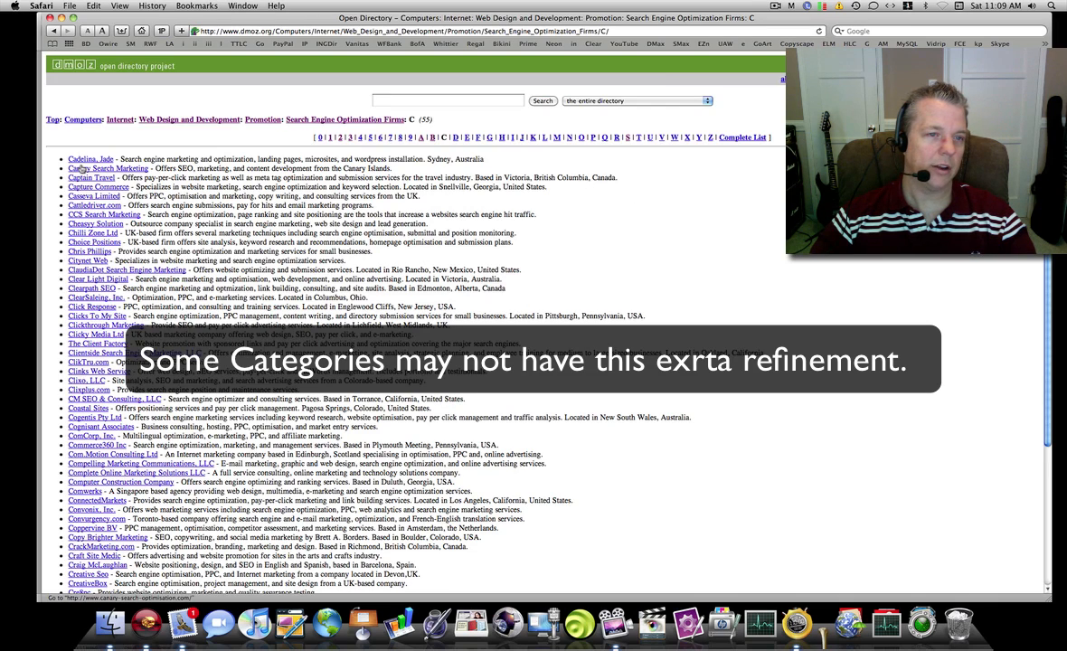
pyautogui.moveTo(89, 416)
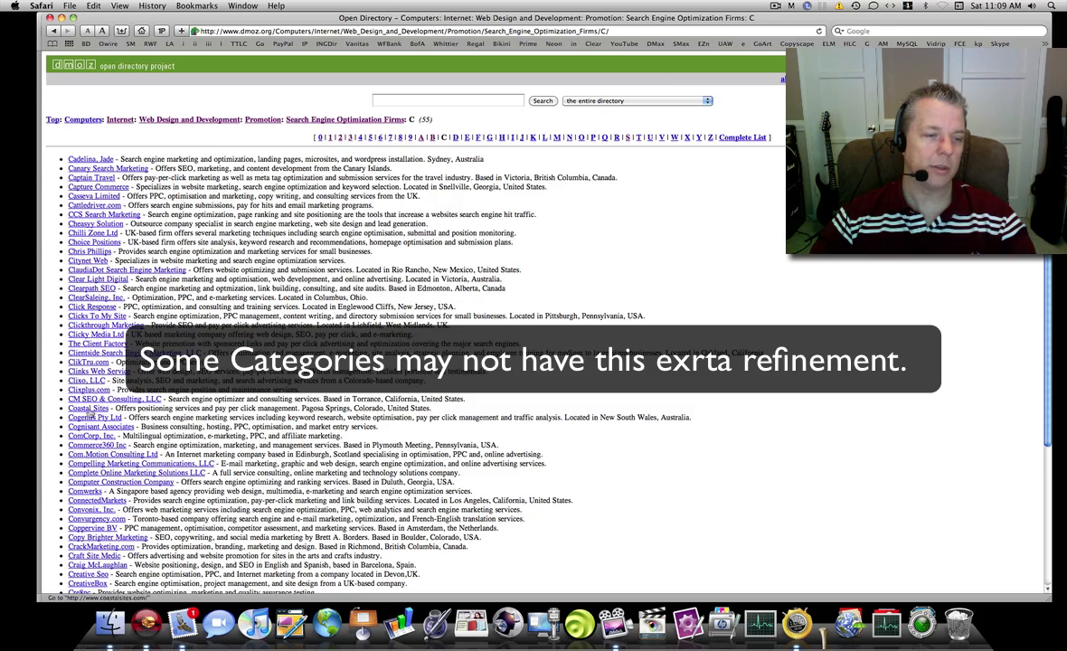
# Step: Start suggesting a URL for the Search Engine Optimization Firms (C) category
pyautogui.scroll(-3)
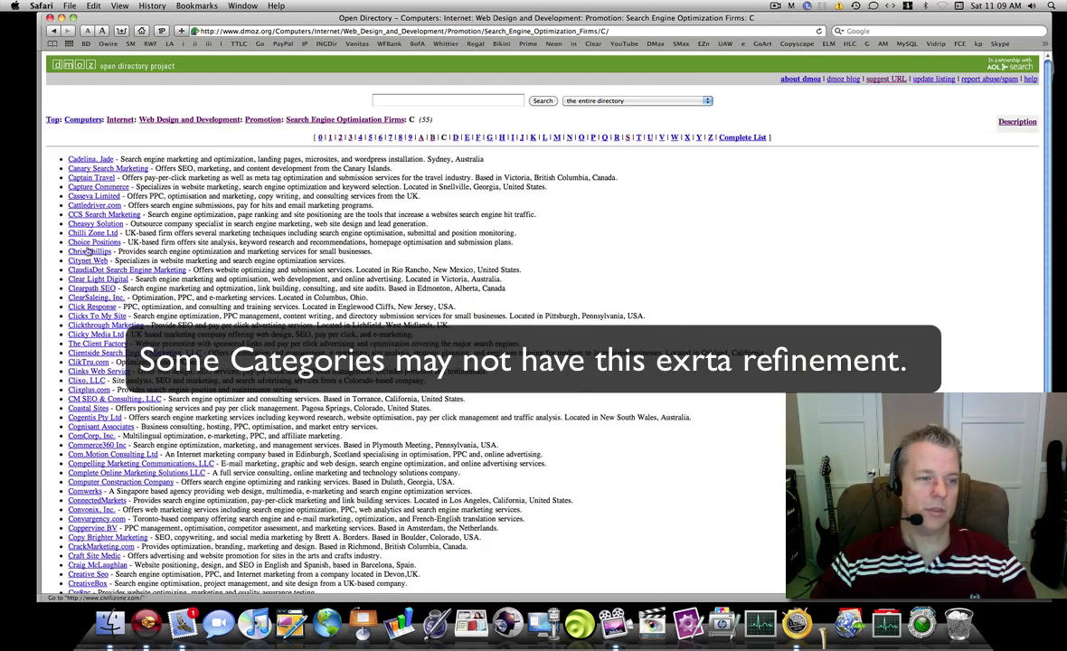
pyautogui.moveTo(861, 186)
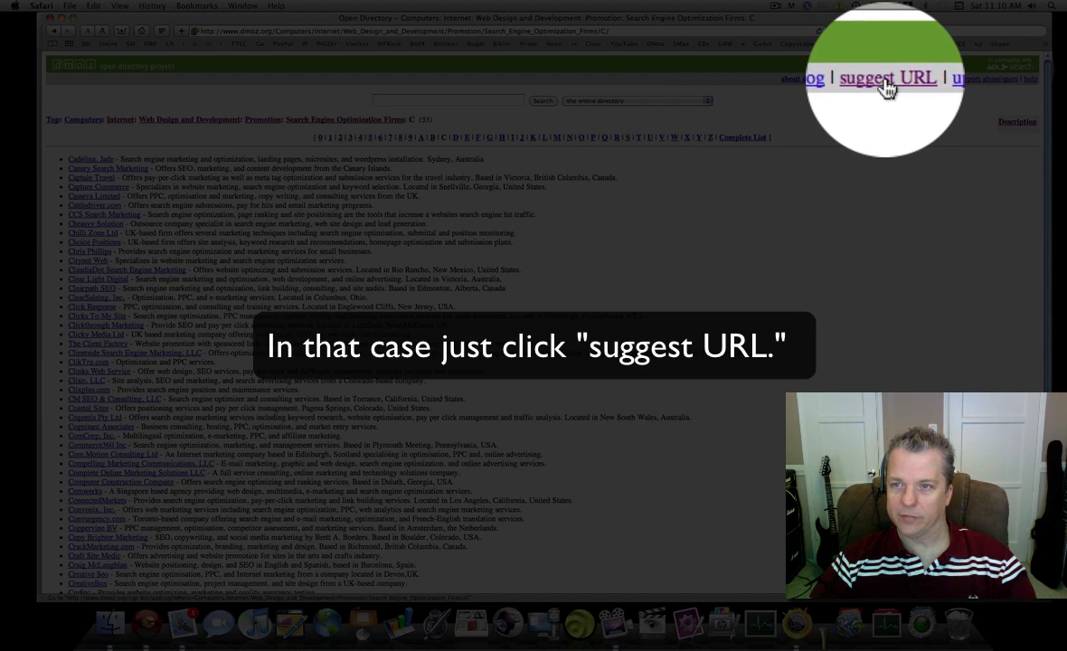
pyautogui.click(886, 80)
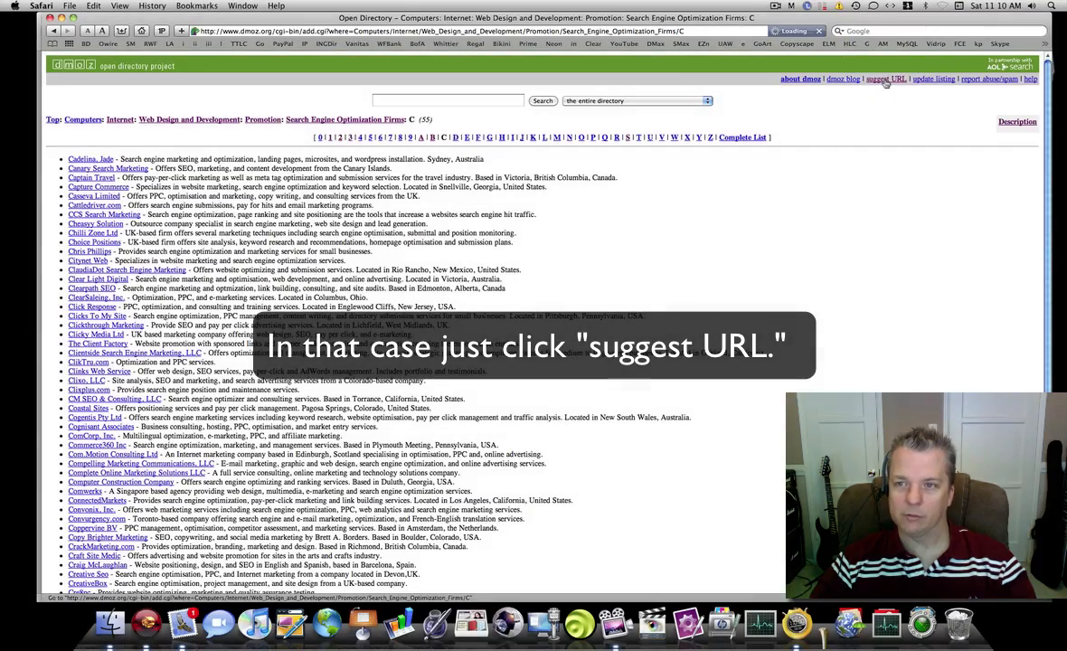
# Step: Enter the coolseomarketingdirectory.com address as the site URL on the Submit a Site form
pyautogui.click(885, 79)
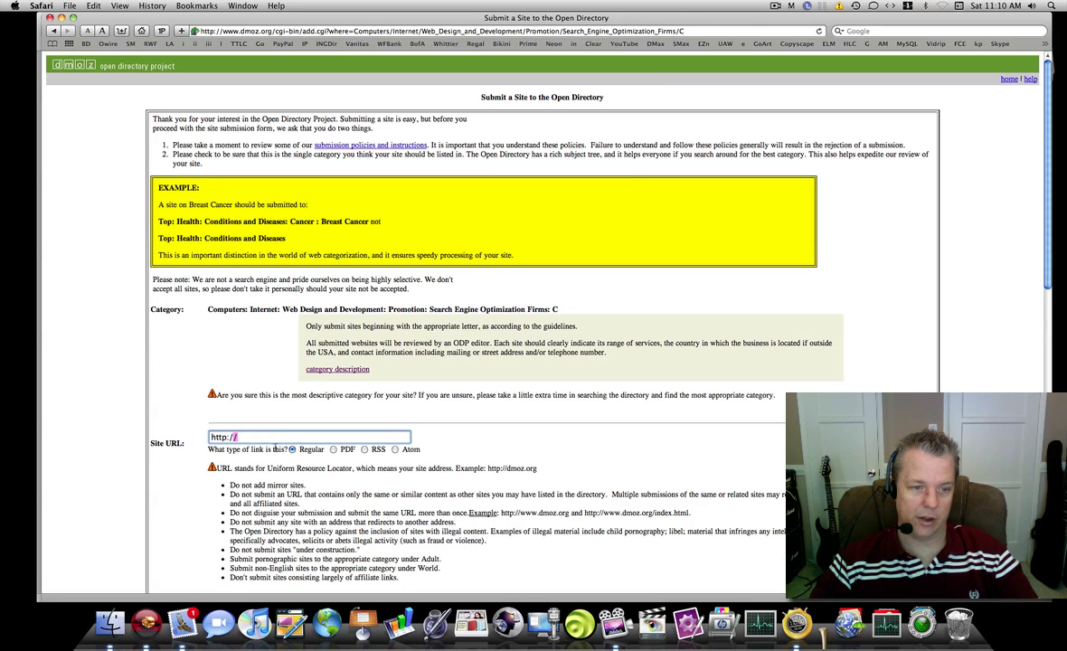
pyautogui.write('v')
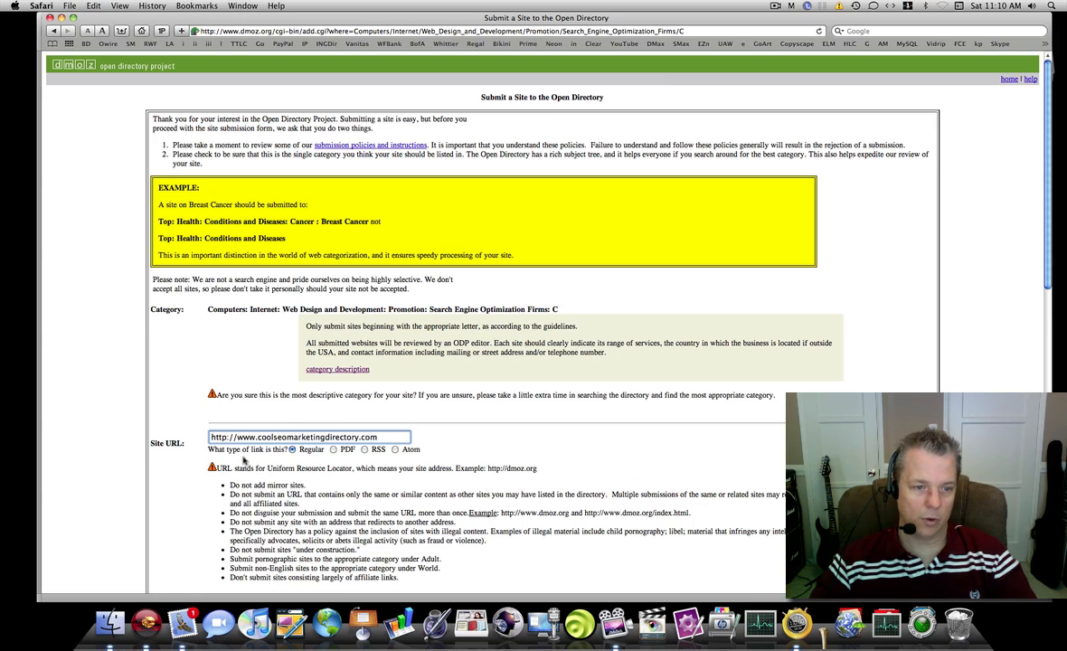
pyautogui.scroll(-3)
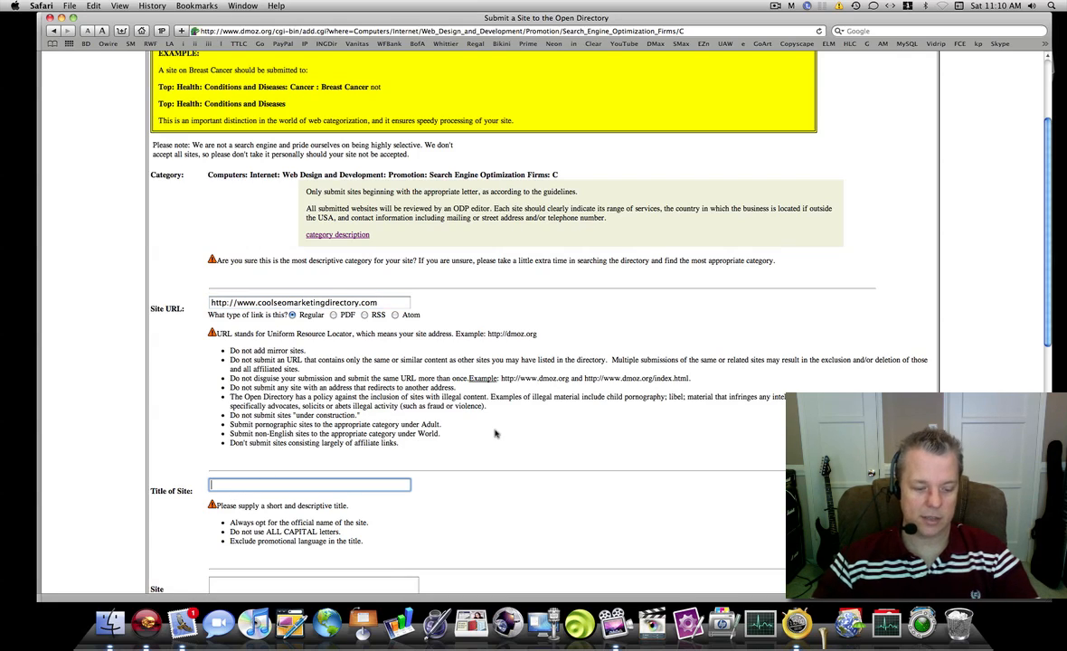
# Step: Begin the site title with 'CoolSE' in the title field
pyautogui.write('C')
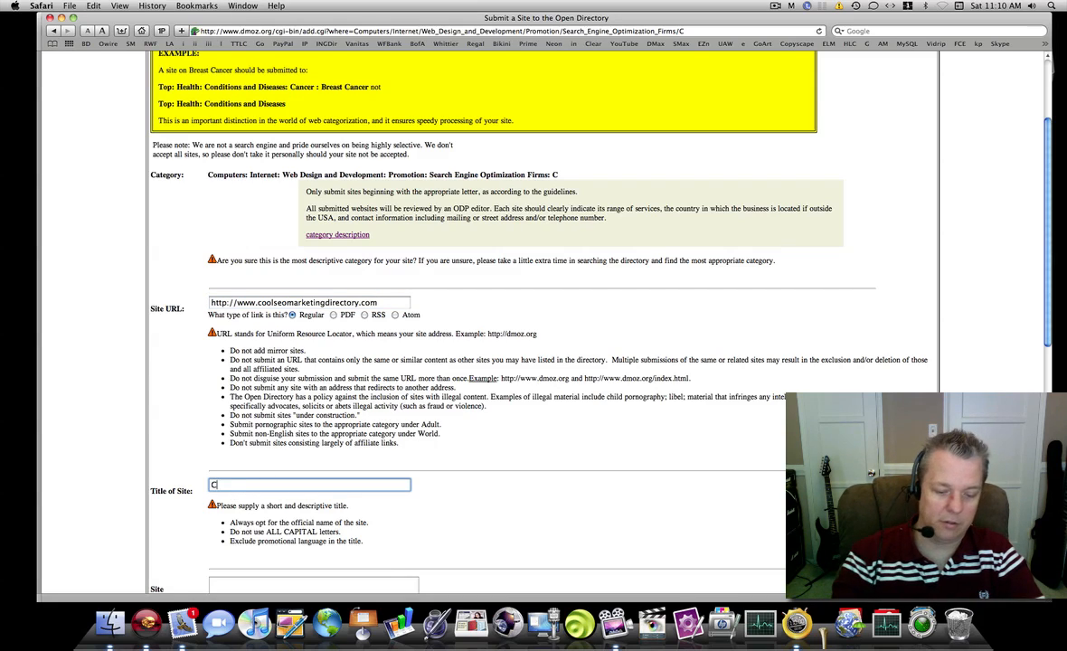
pyautogui.write('oolSEOMD')
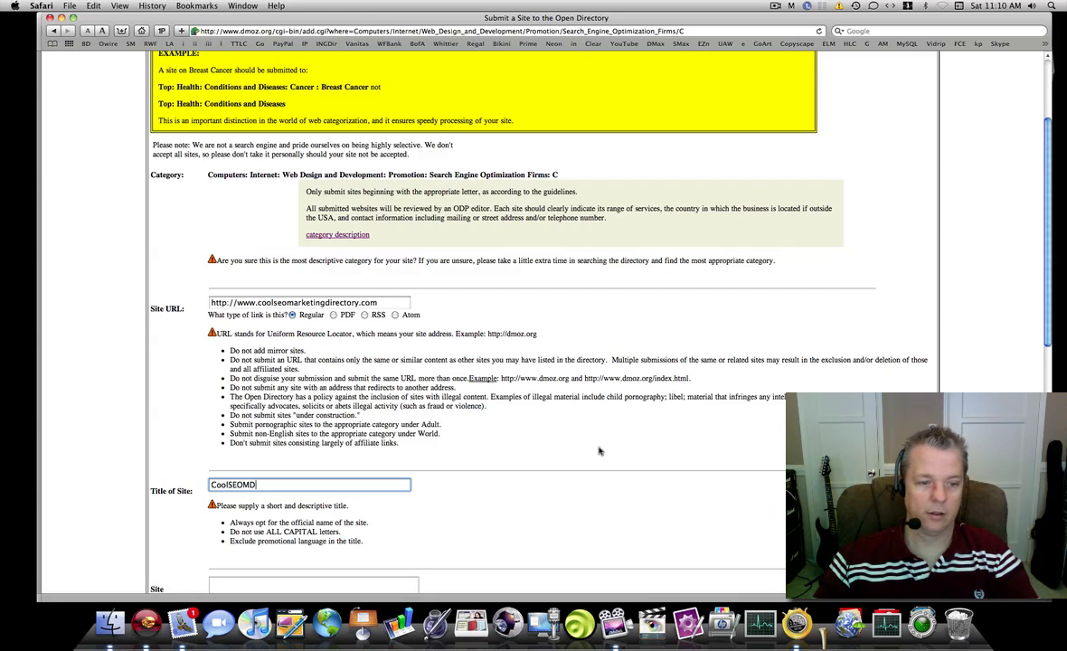
pyautogui.scroll(-3)
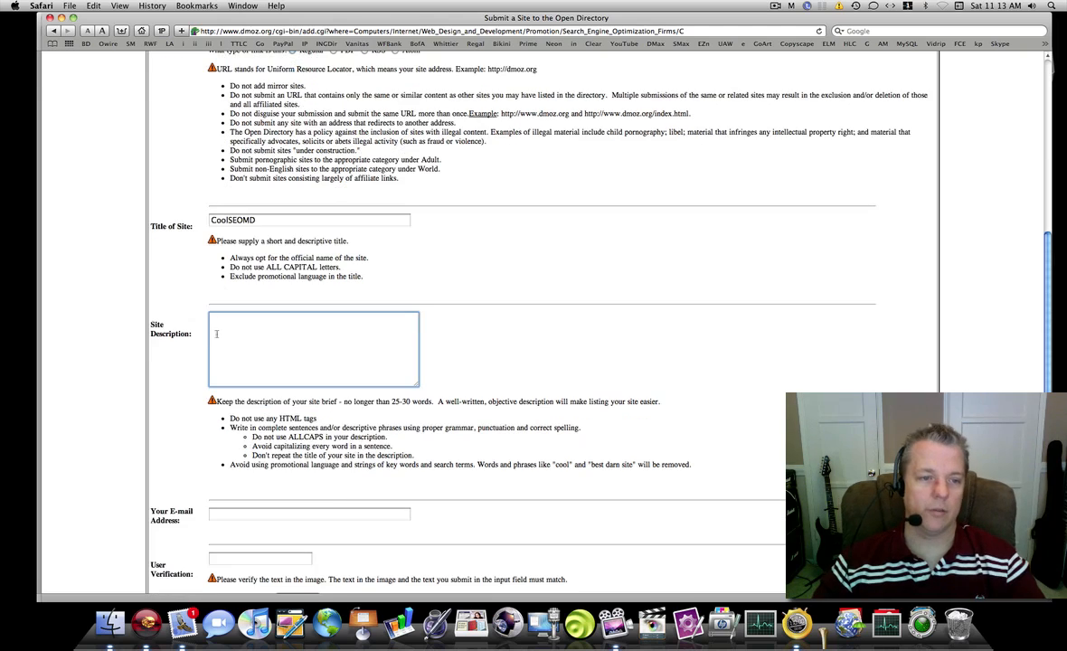
# Step: Paste the prepared description of free and low-cost SEO services into Site Description
pyautogui.rightClick(311, 347)
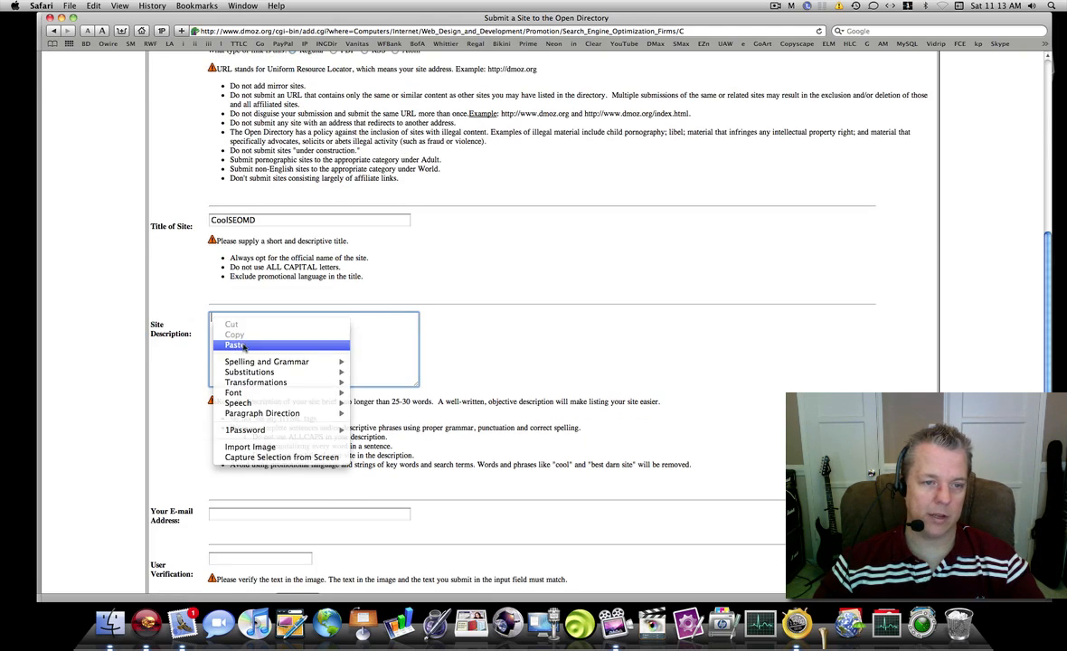
pyautogui.click(235, 345)
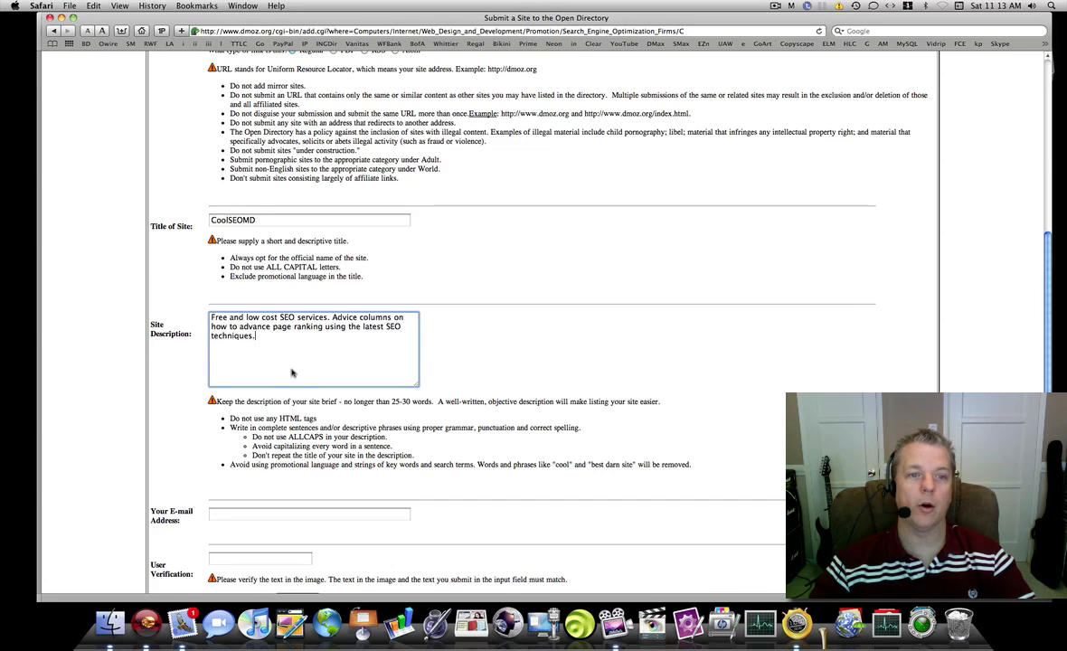
pyautogui.moveTo(360, 333)
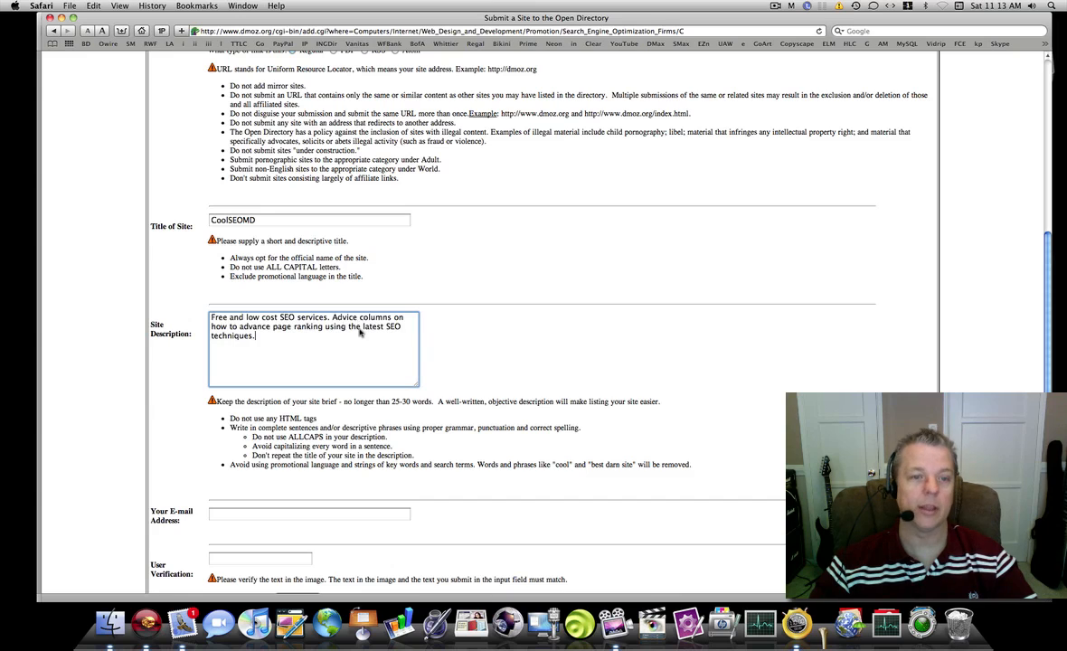
pyautogui.moveTo(300, 347)
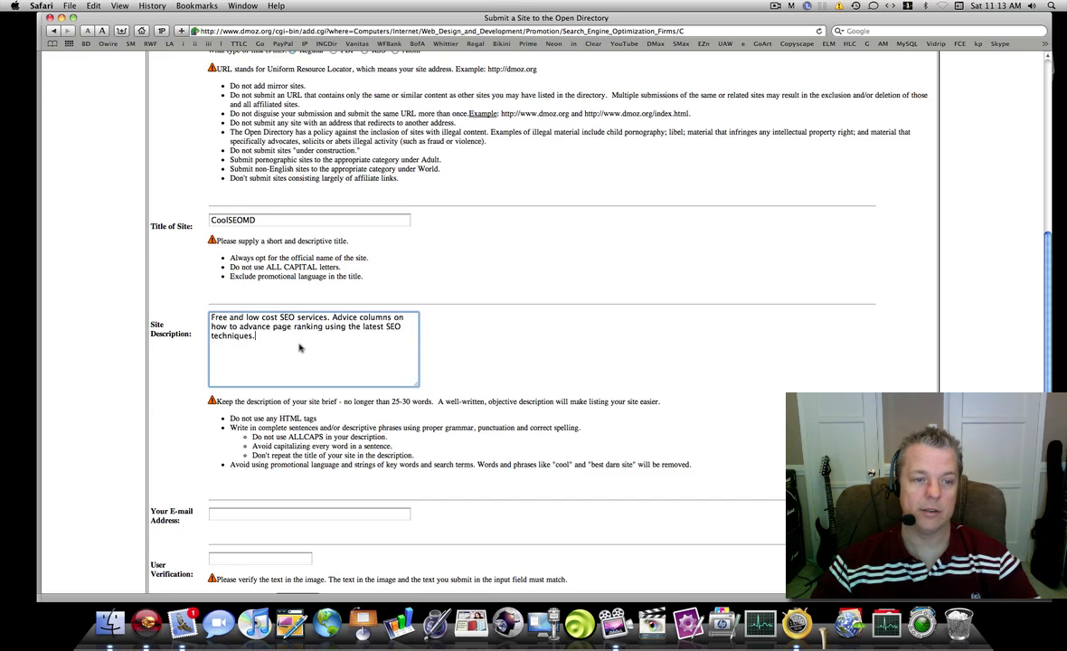
pyautogui.moveTo(340, 337)
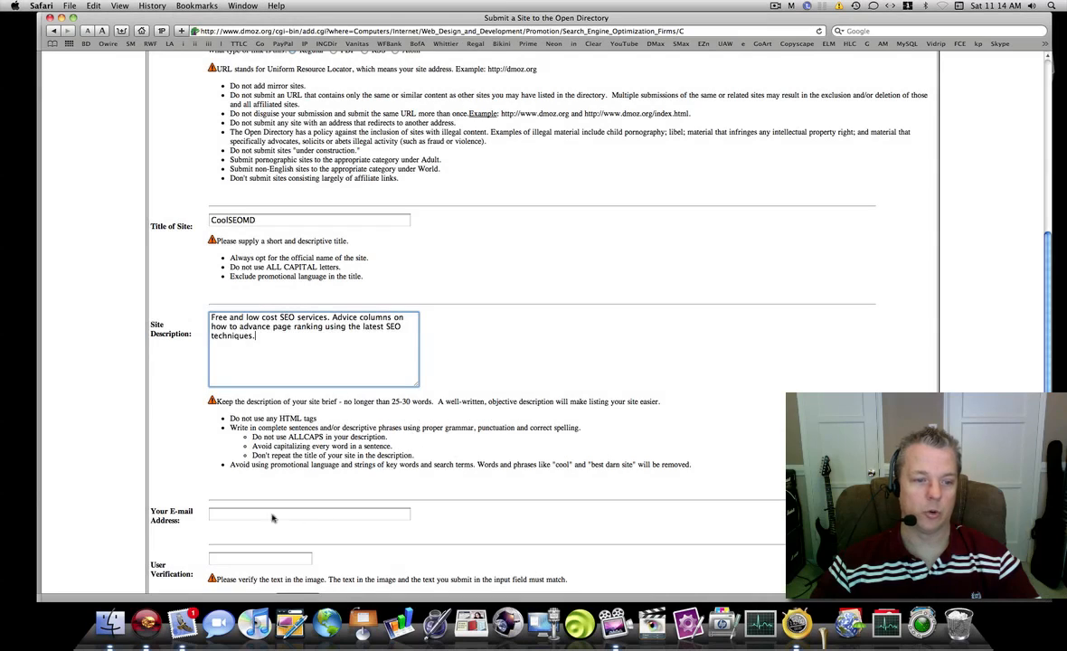
pyautogui.click(309, 513)
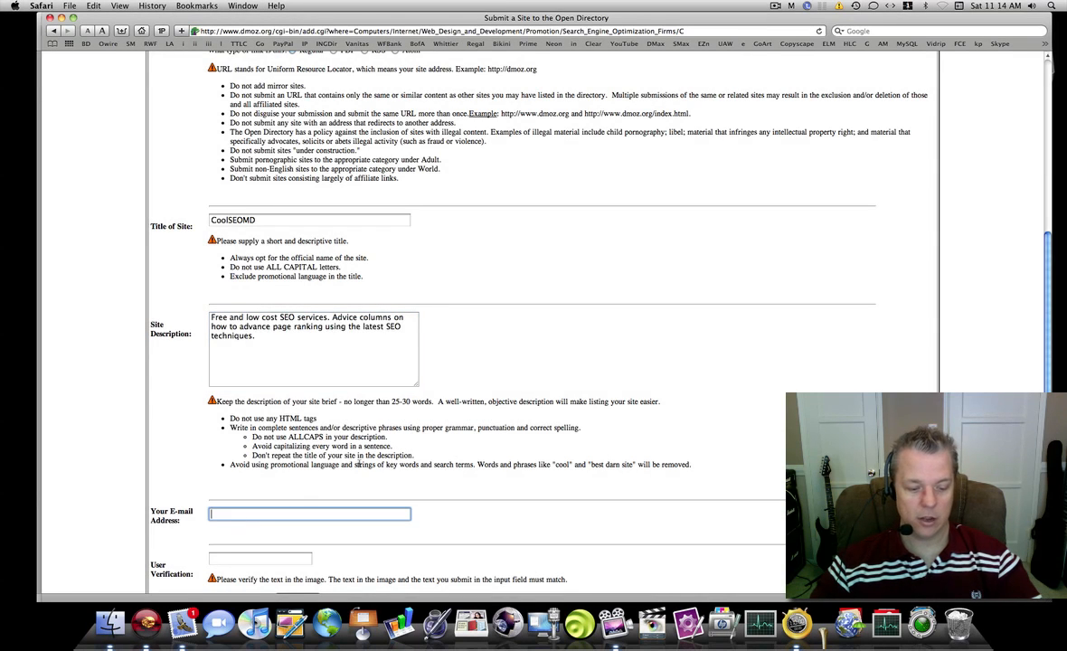
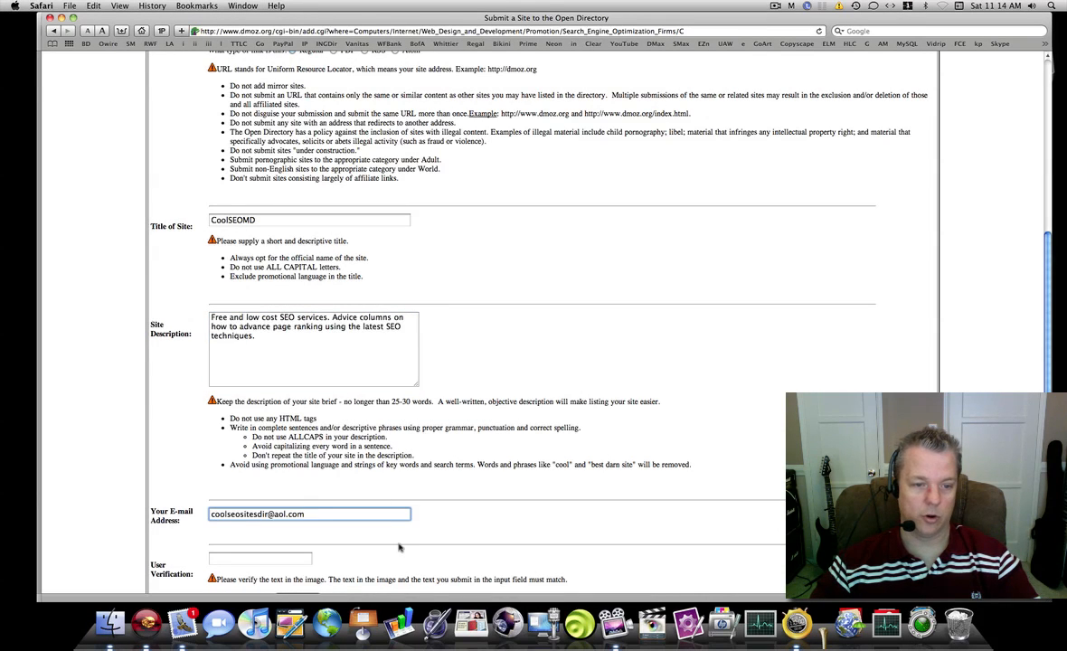
pyautogui.scroll(-3)
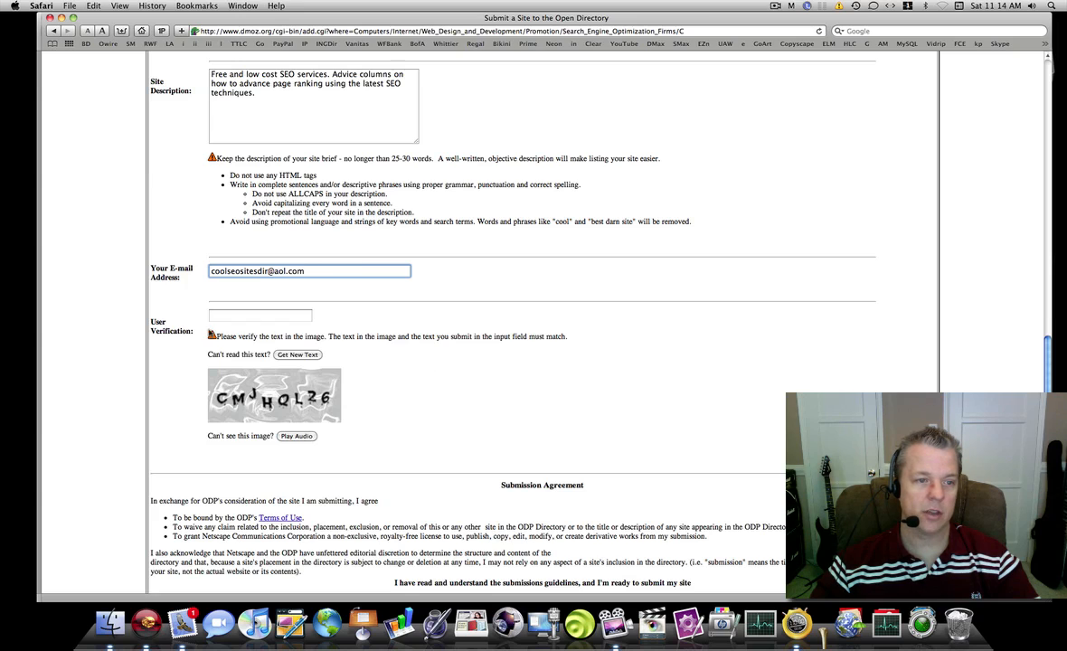
pyautogui.click(260, 315)
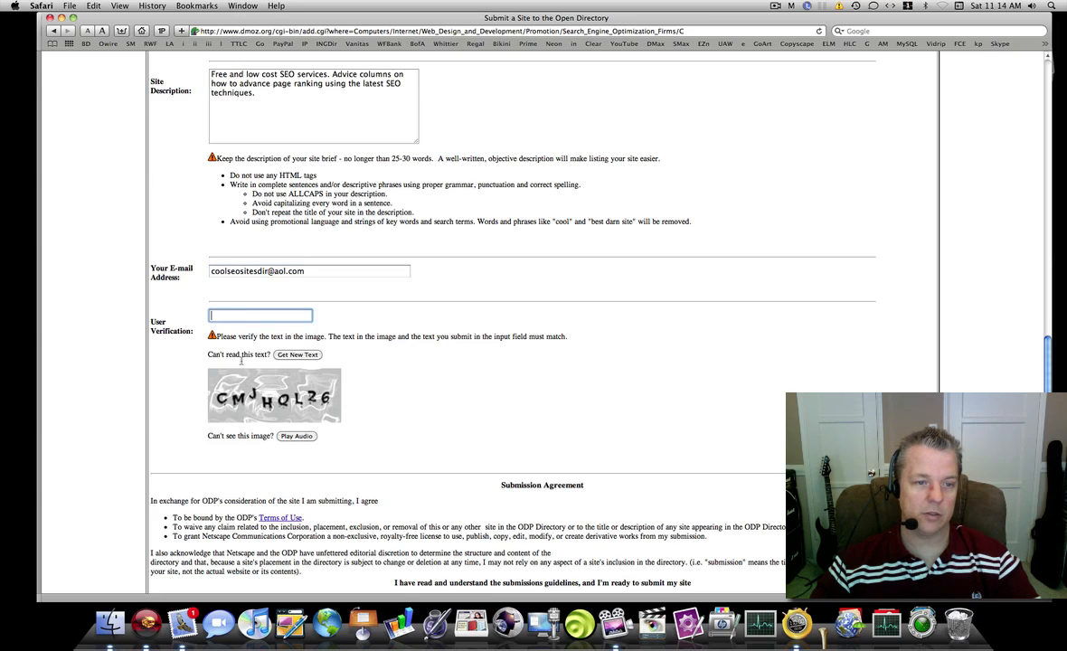
pyautogui.moveTo(359, 412)
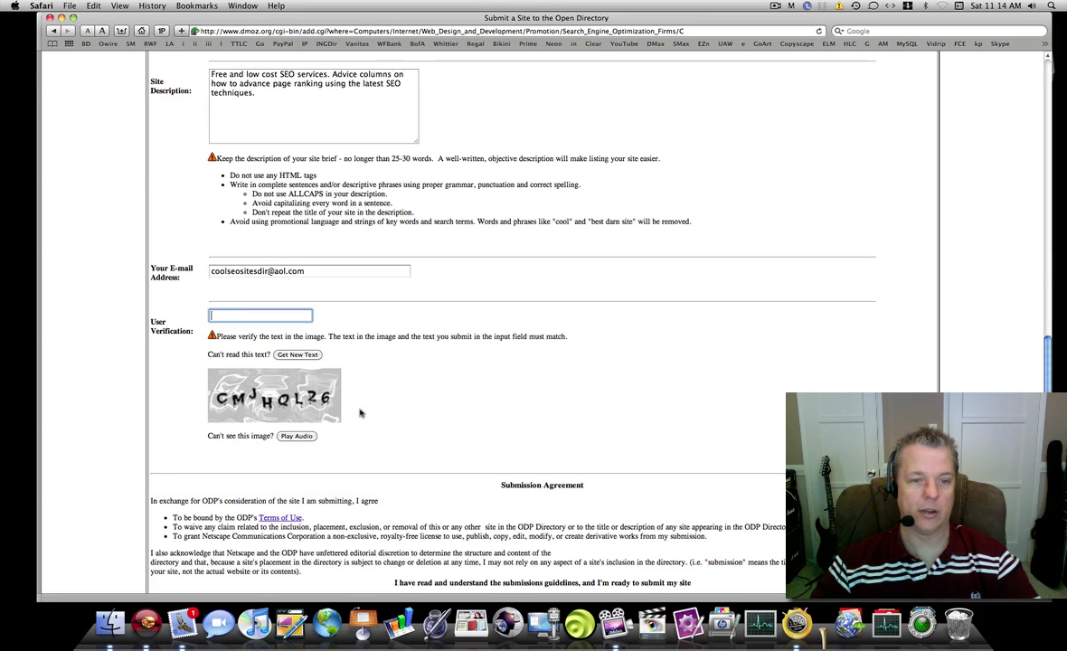
pyautogui.scroll(-3)
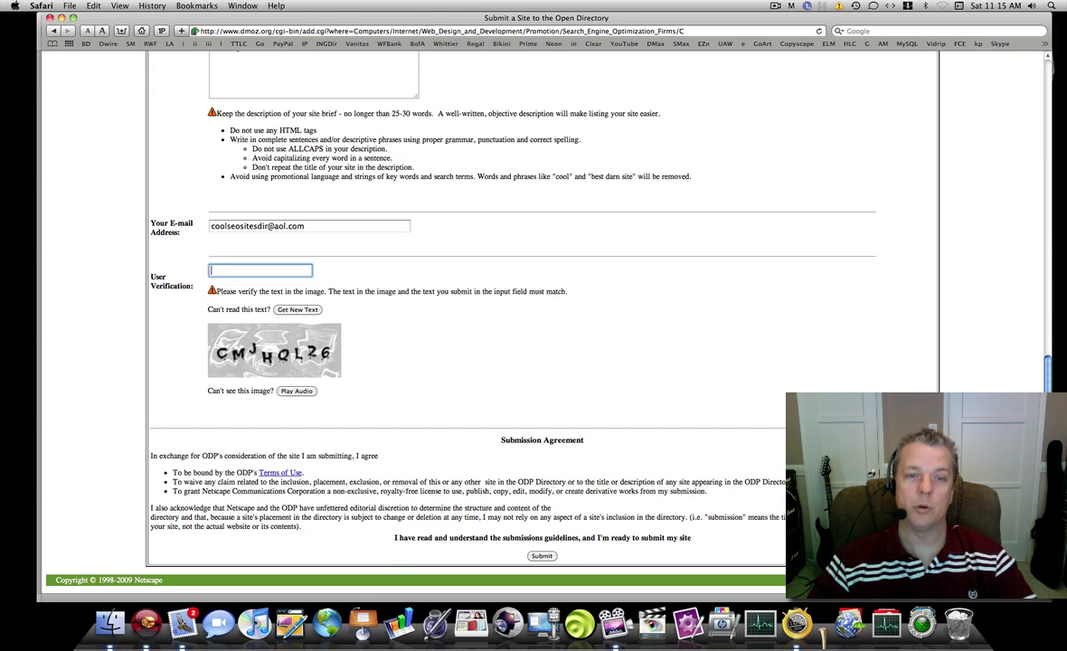
pyautogui.moveTo(681, 434)
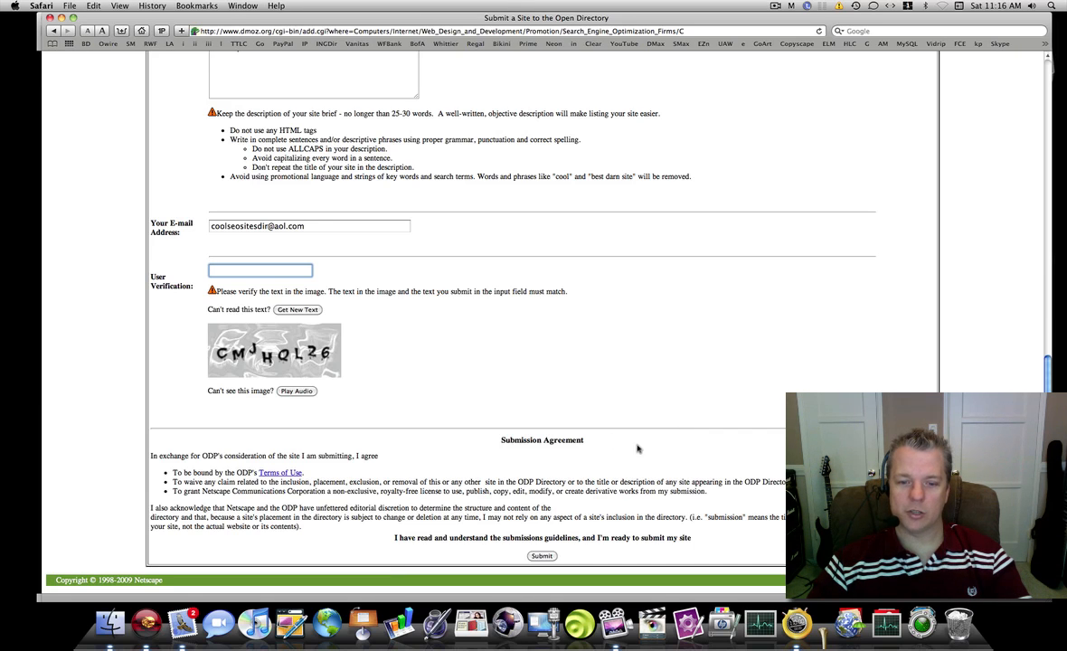
pyautogui.moveTo(617, 387)
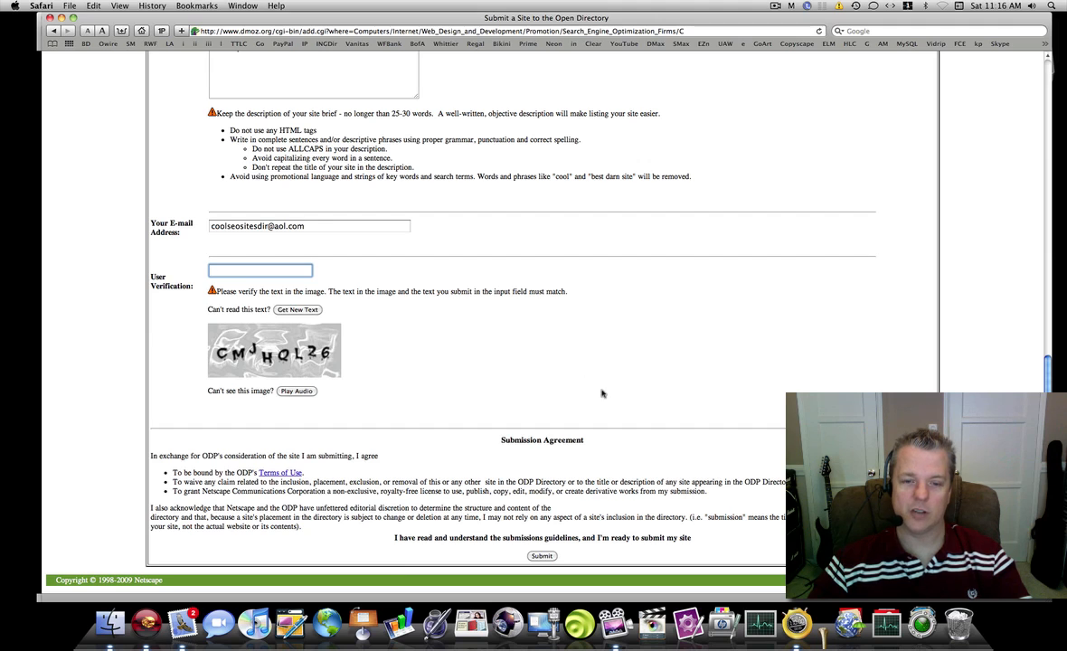
pyautogui.moveTo(612, 410)
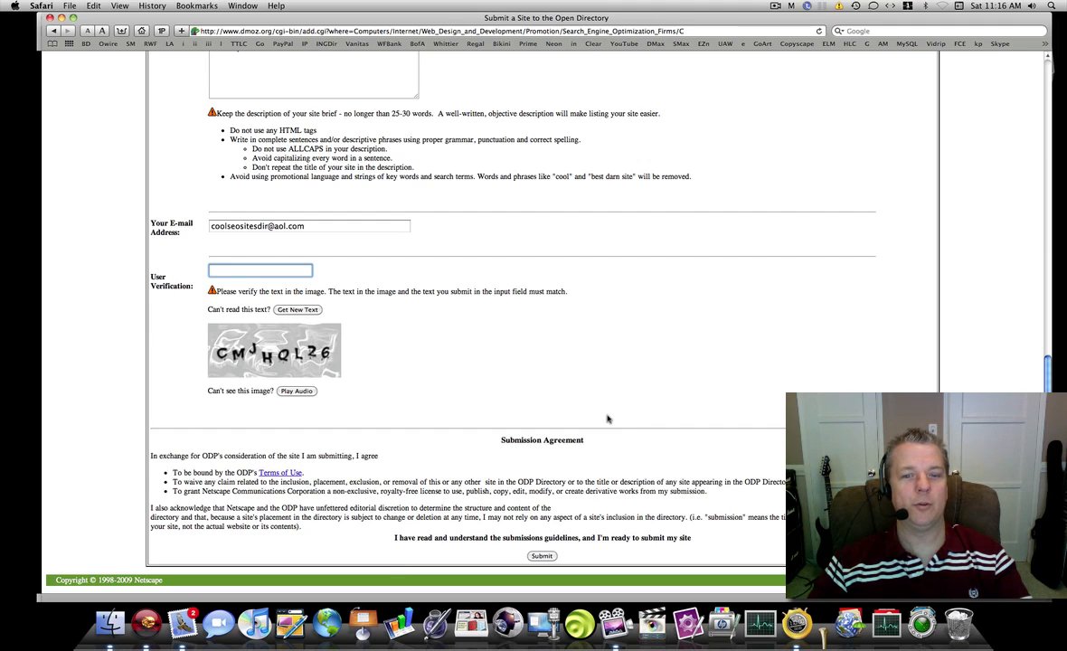
pyautogui.moveTo(643, 387)
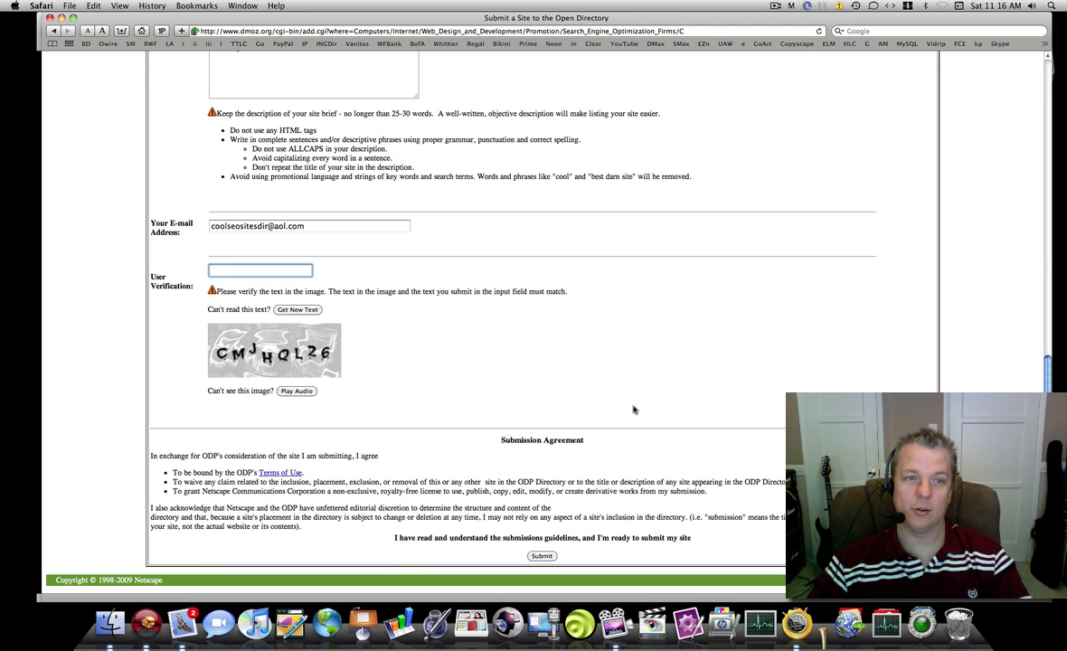
pyautogui.moveTo(643, 412)
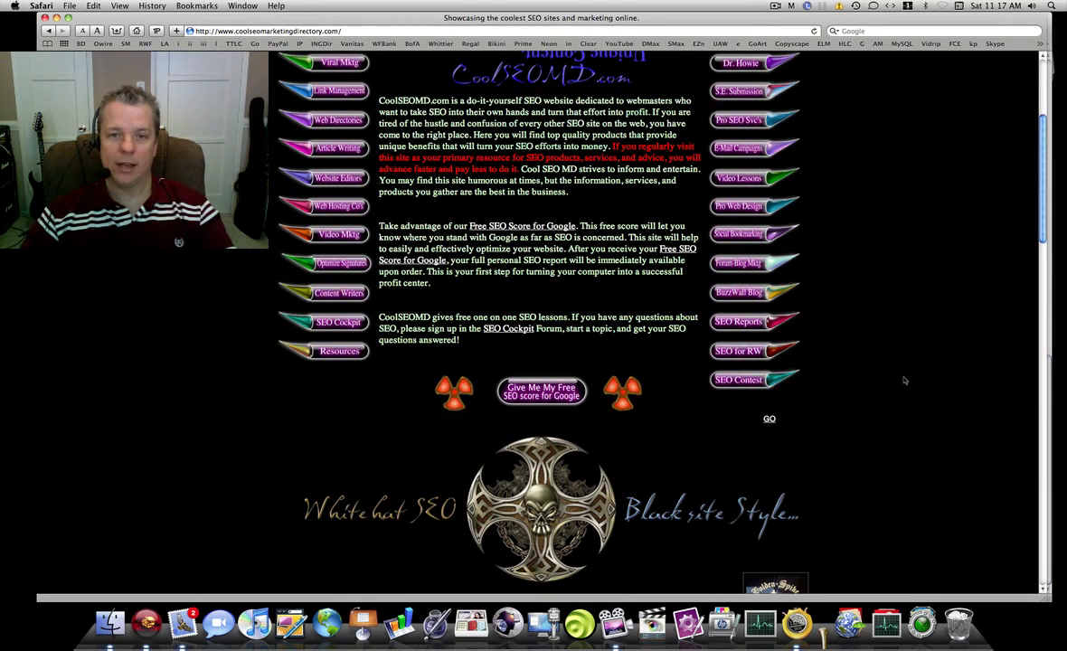
# Step: Reach the SEO RapidWeaver page and view its sample Onpage Optimization Report (56.2%)
pyautogui.scroll(3)
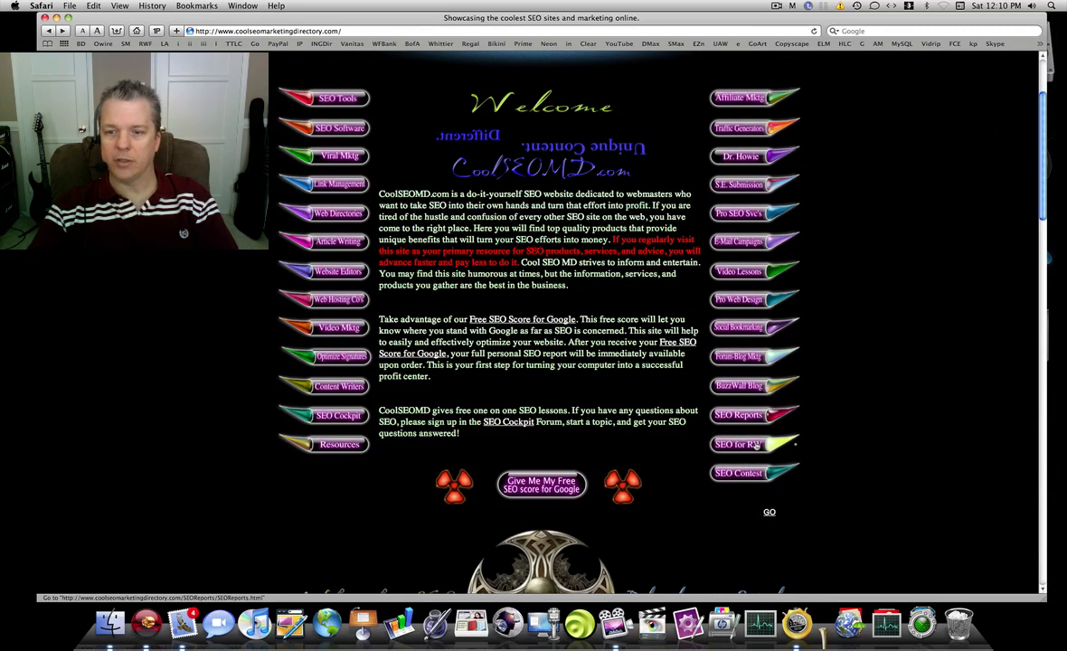
pyautogui.click(738, 445)
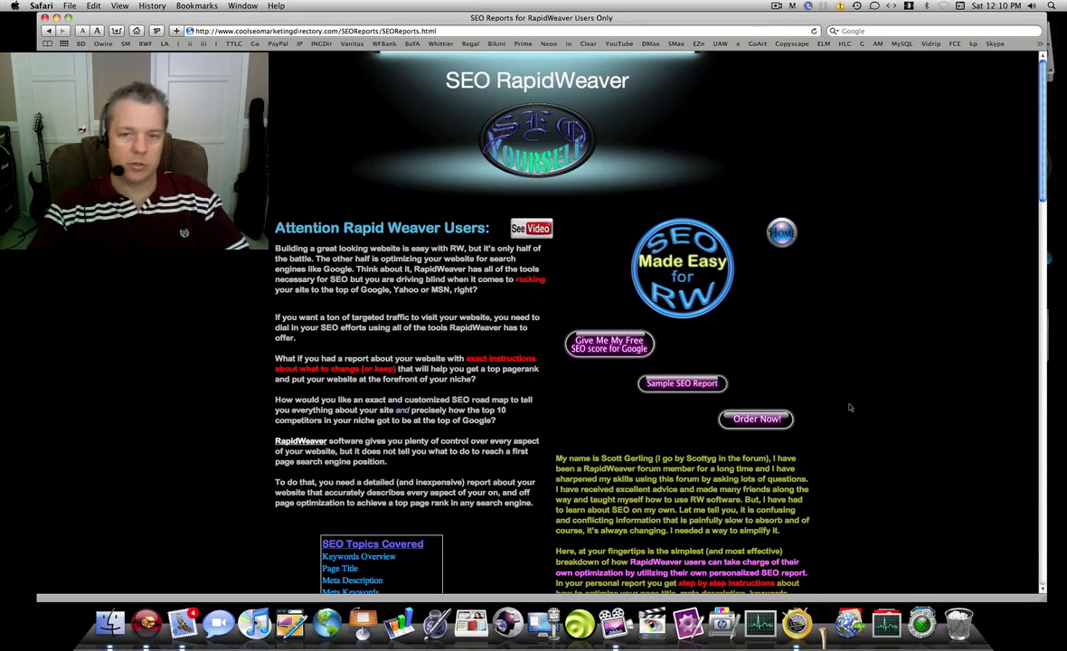
pyautogui.scroll(-3)
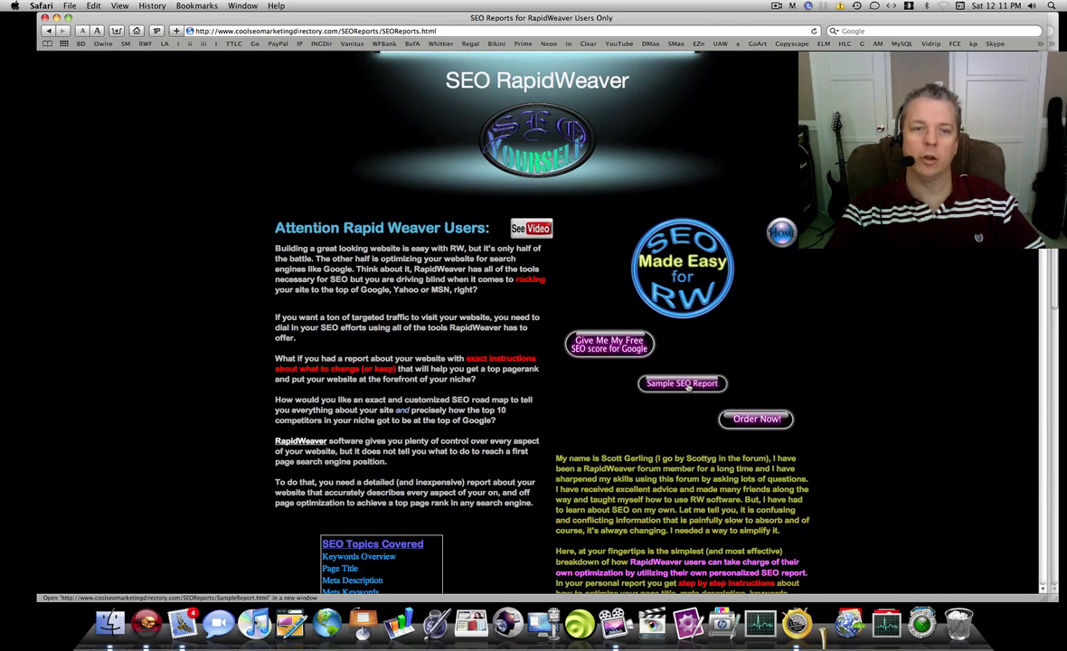
pyautogui.click(682, 384)
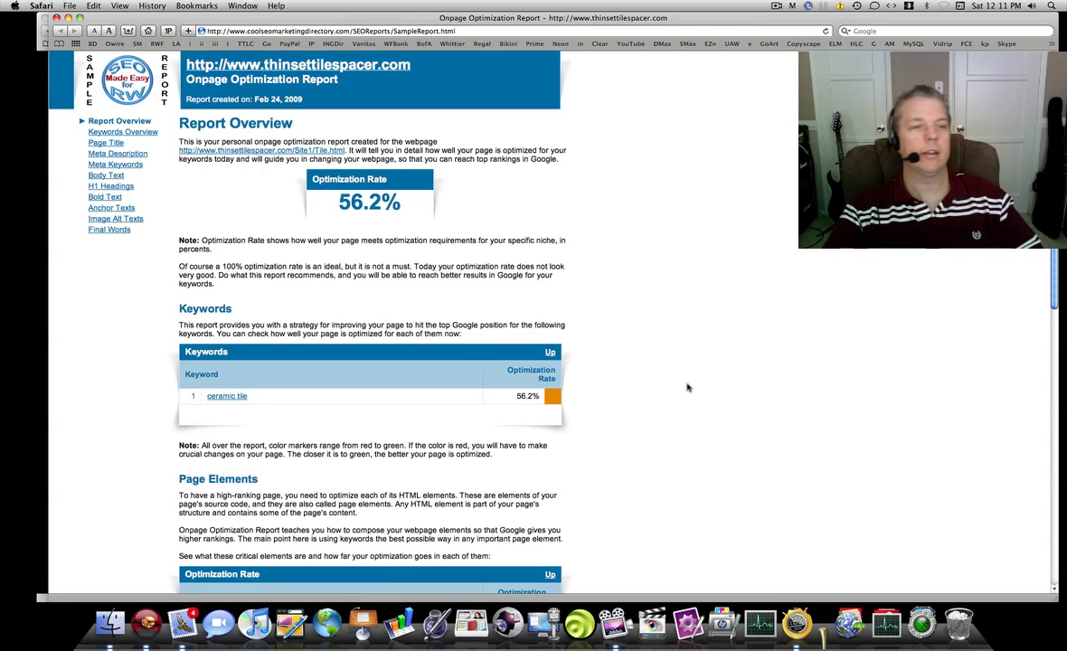
pyautogui.moveTo(152, 221)
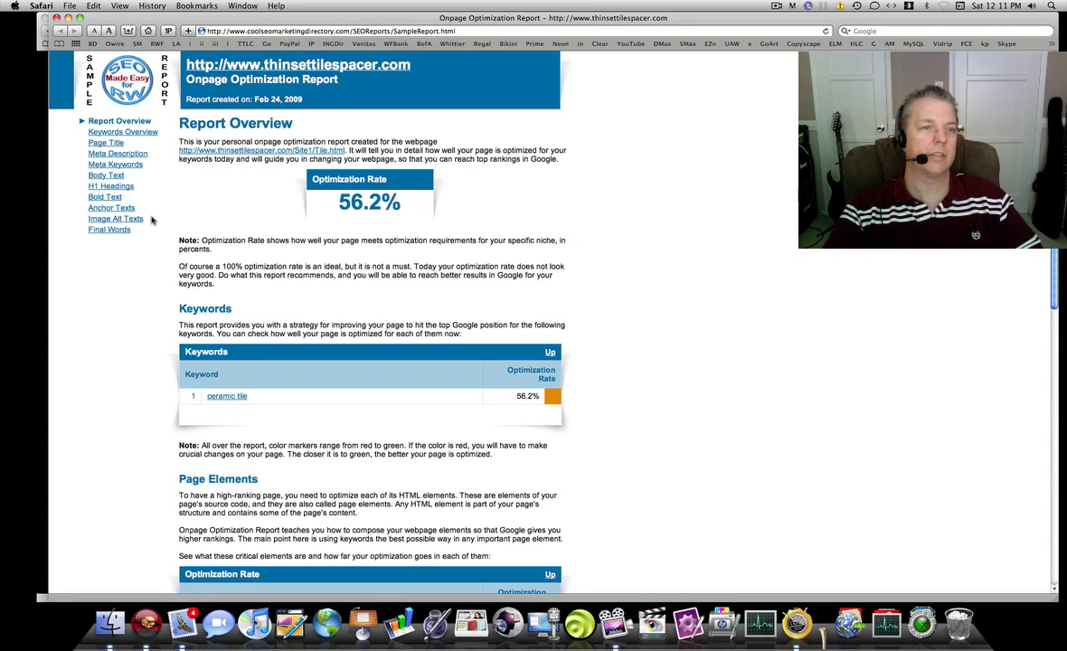